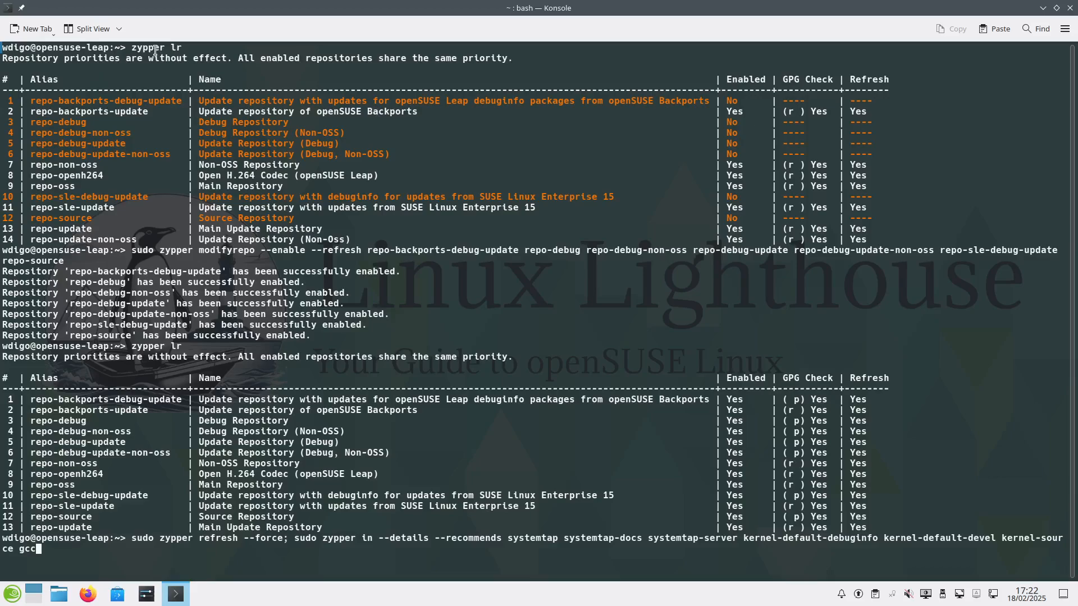
mouse_move(324, 174)
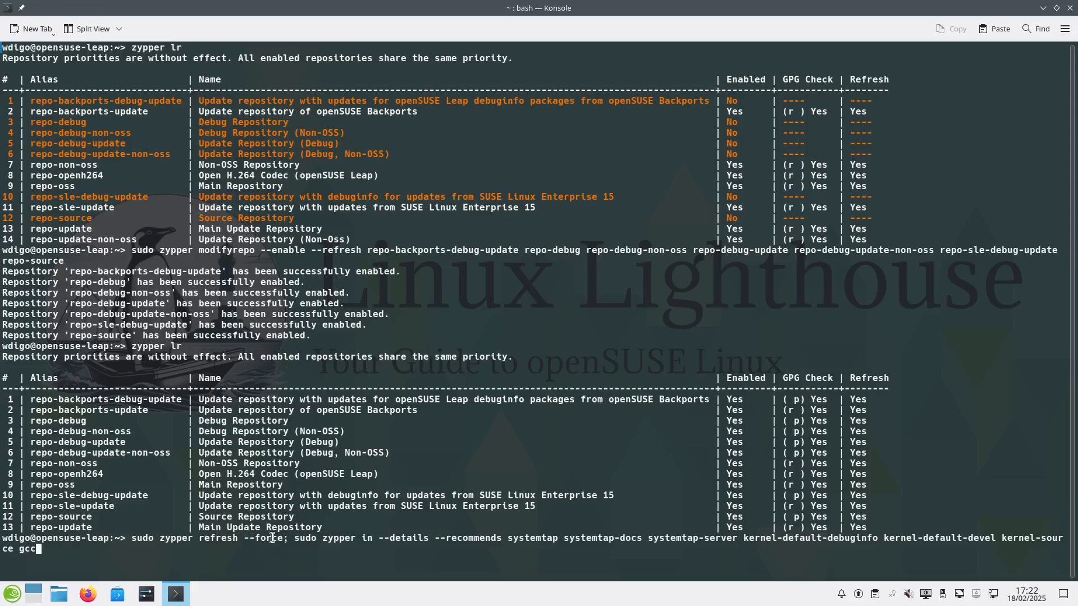
mouse_move(504, 544)
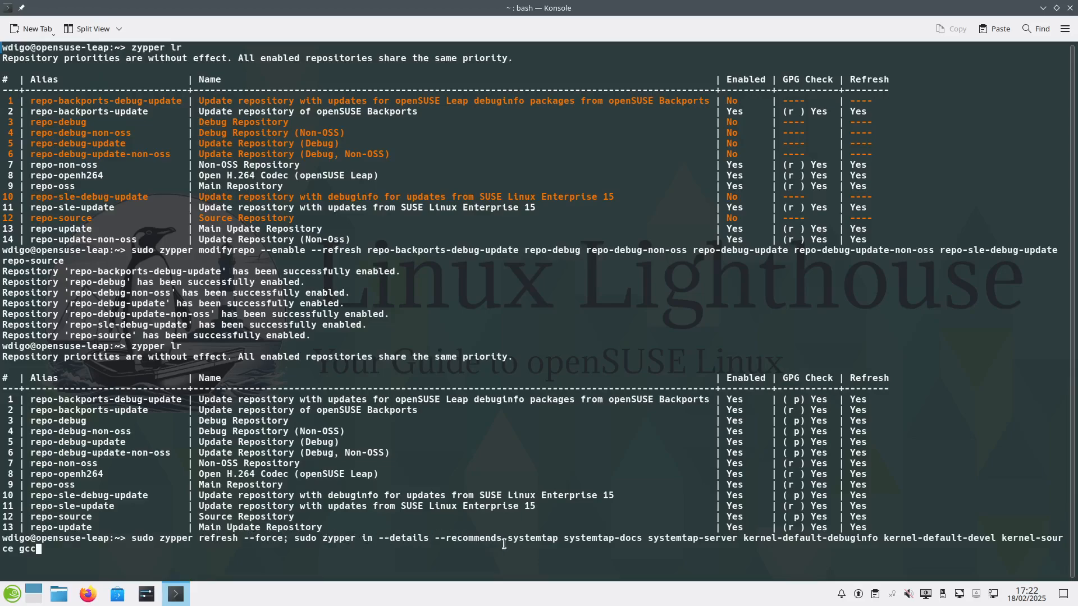
mouse_move(584, 547)
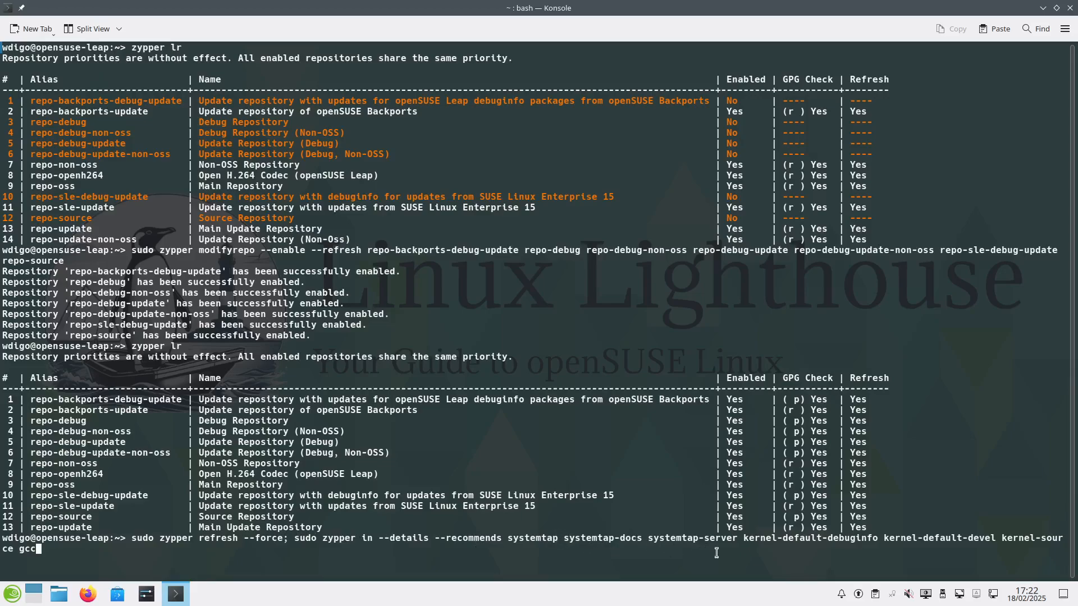
mouse_move(777, 540)
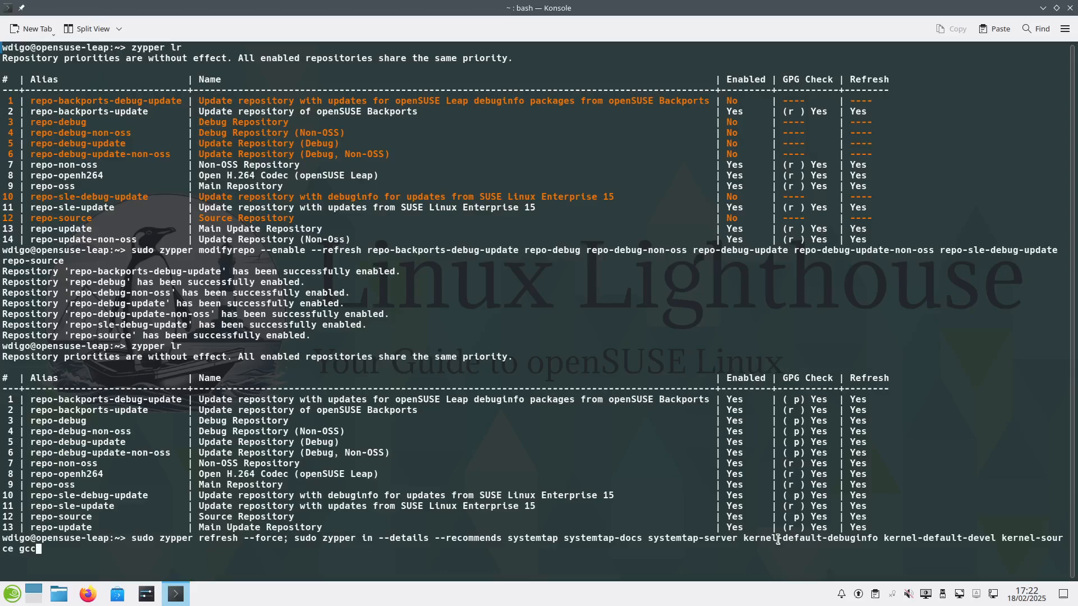
mouse_move(786, 549)
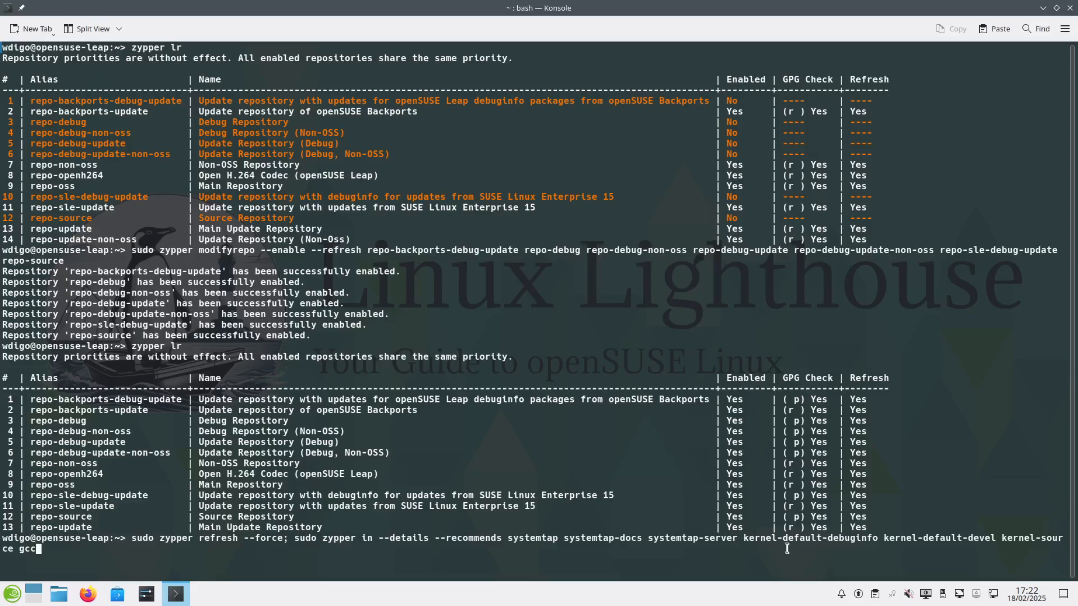
mouse_move(757, 538)
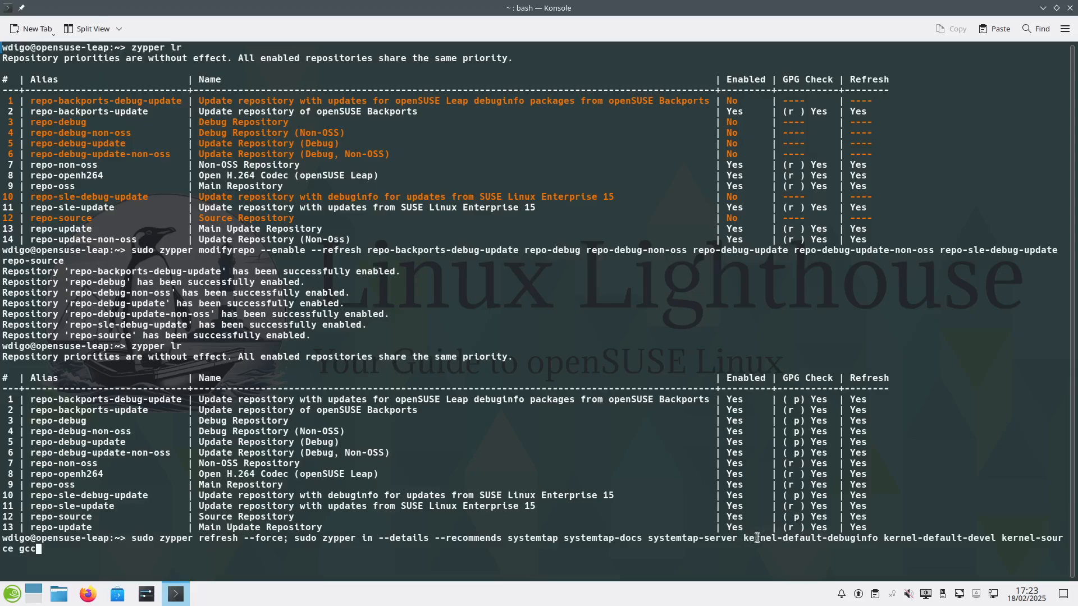
mouse_move(860, 547)
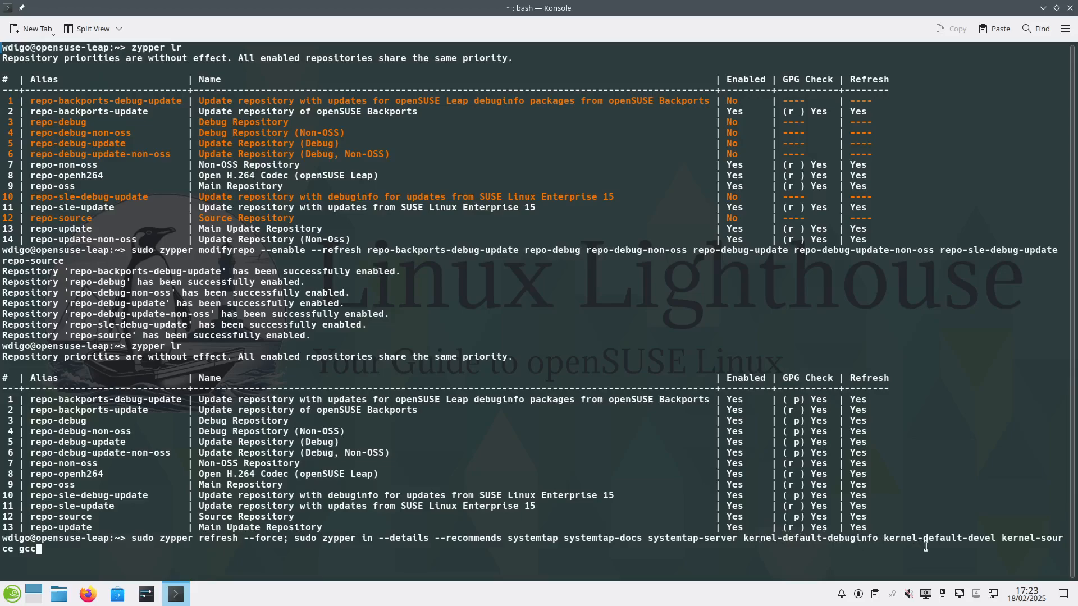
mouse_move(1042, 538)
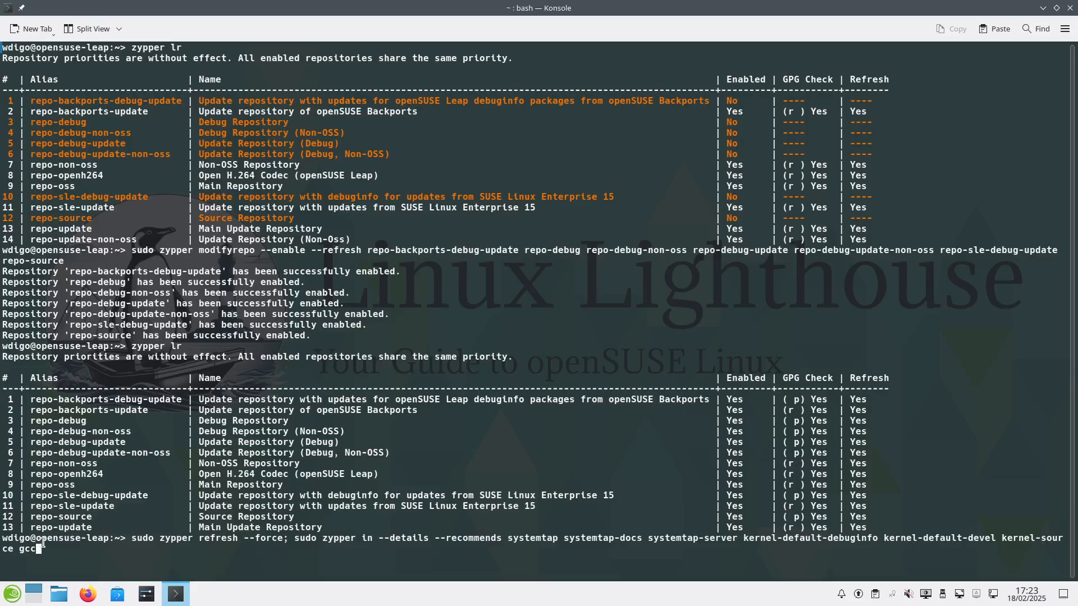
mouse_move(428, 436)
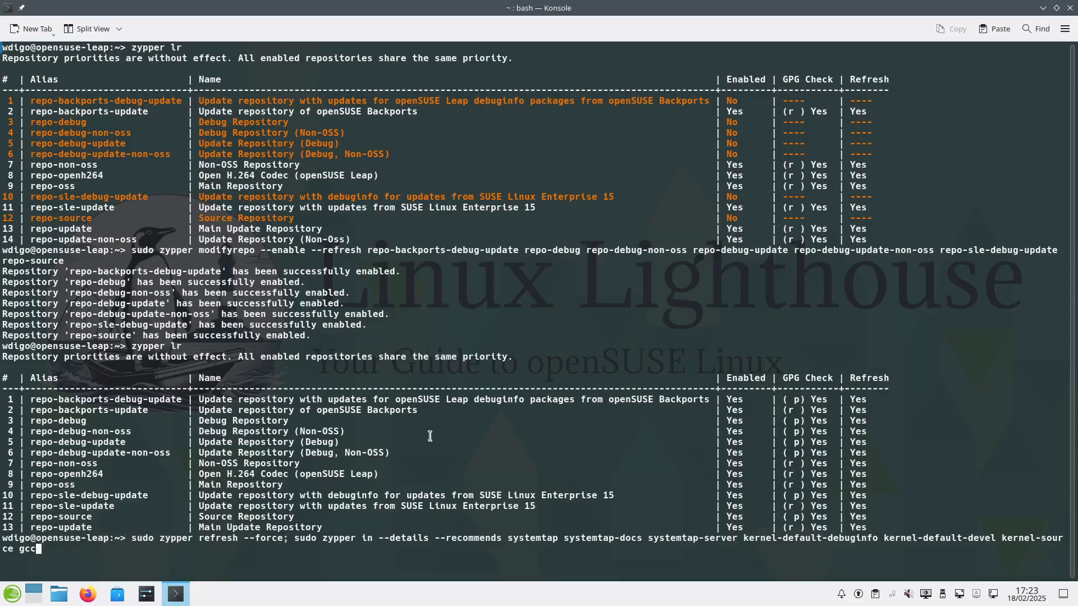
Run the zypper refresh and SystemTap install command and follow its output.
key("Return")
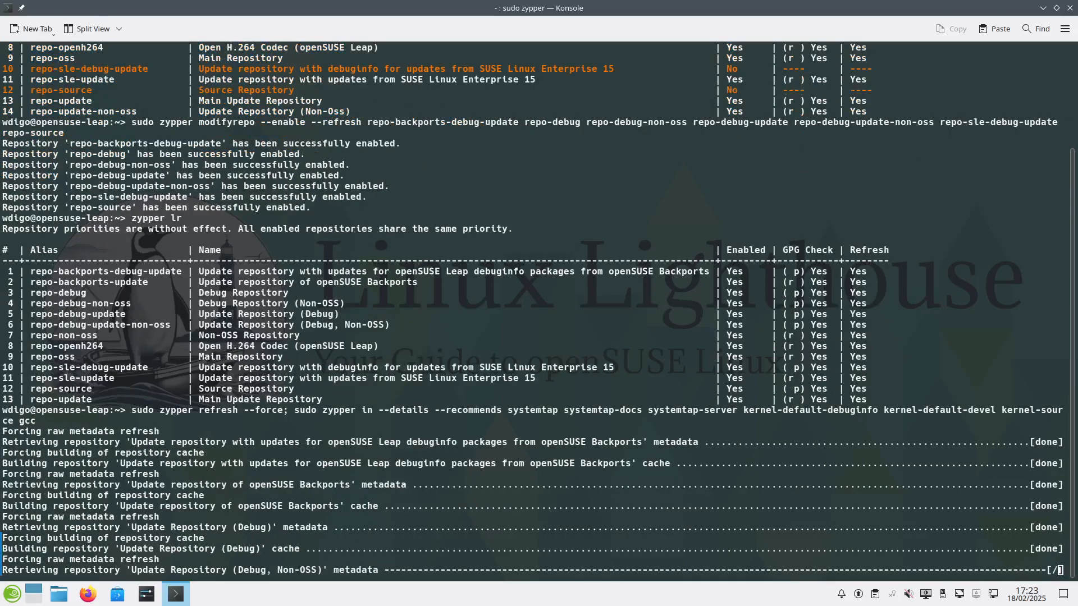
scroll("down", 3)
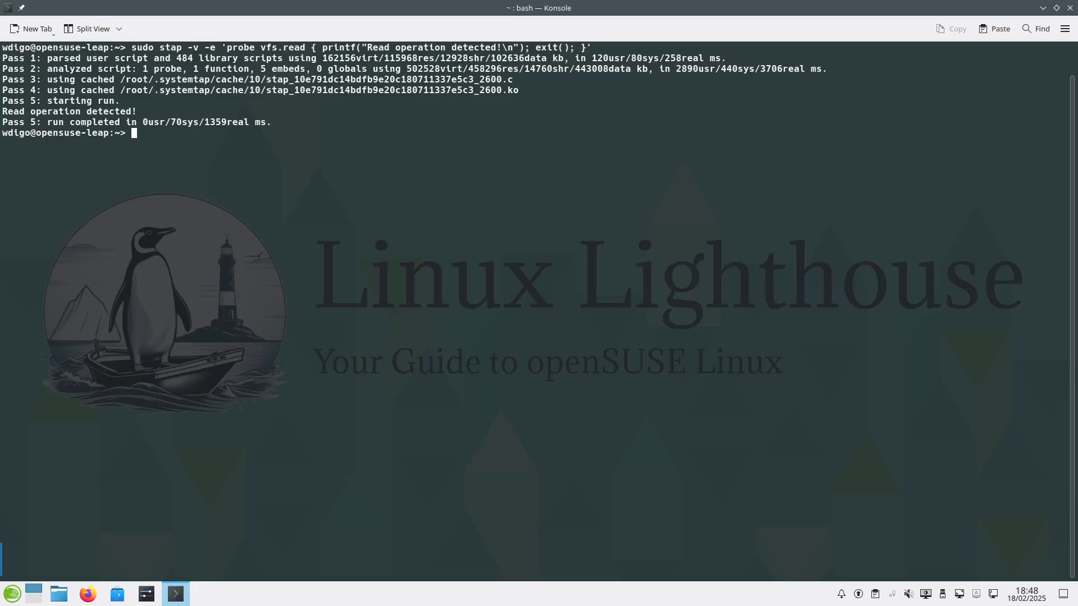
mouse_move(234, 308)
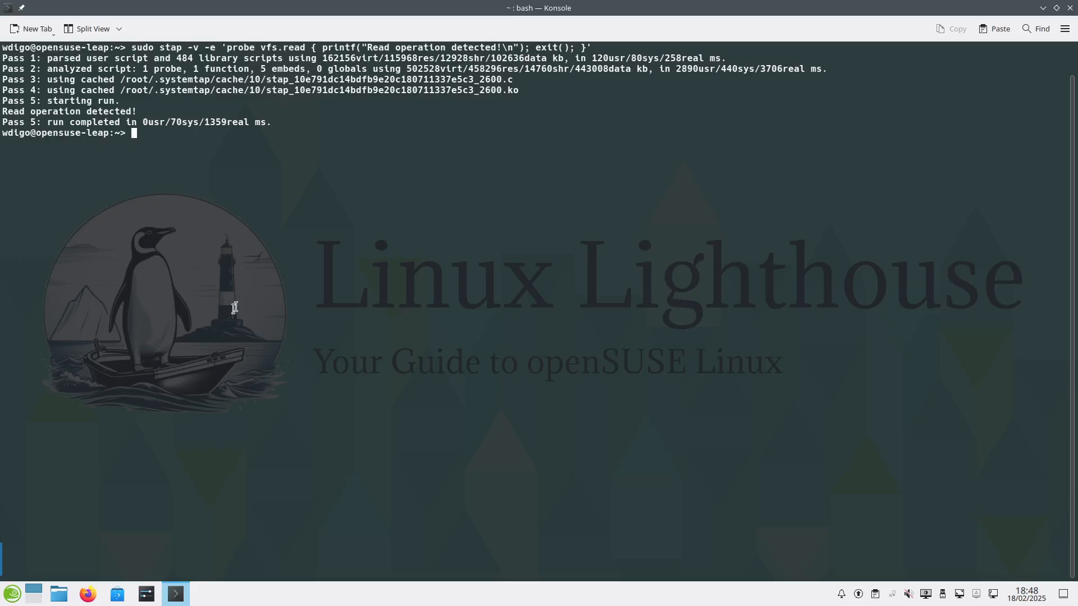
mouse_move(286, 58)
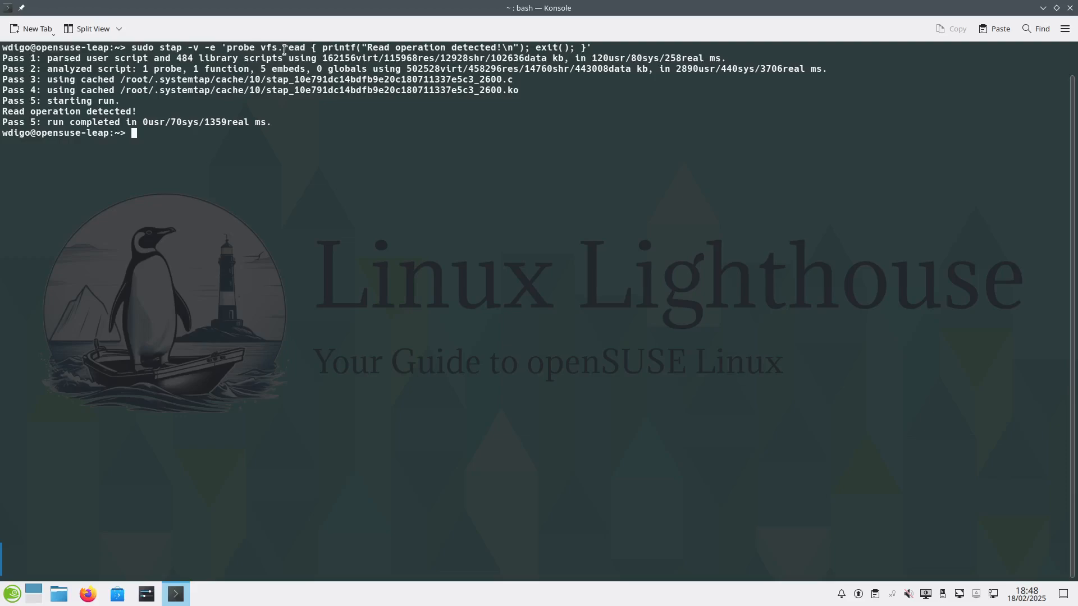
mouse_move(280, 49)
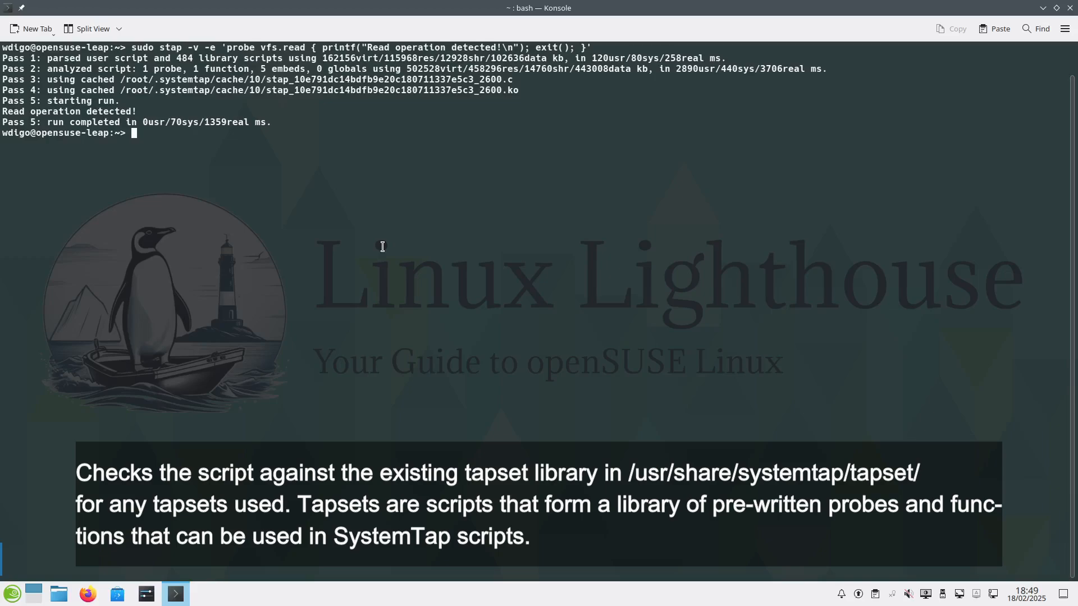
mouse_move(333, 224)
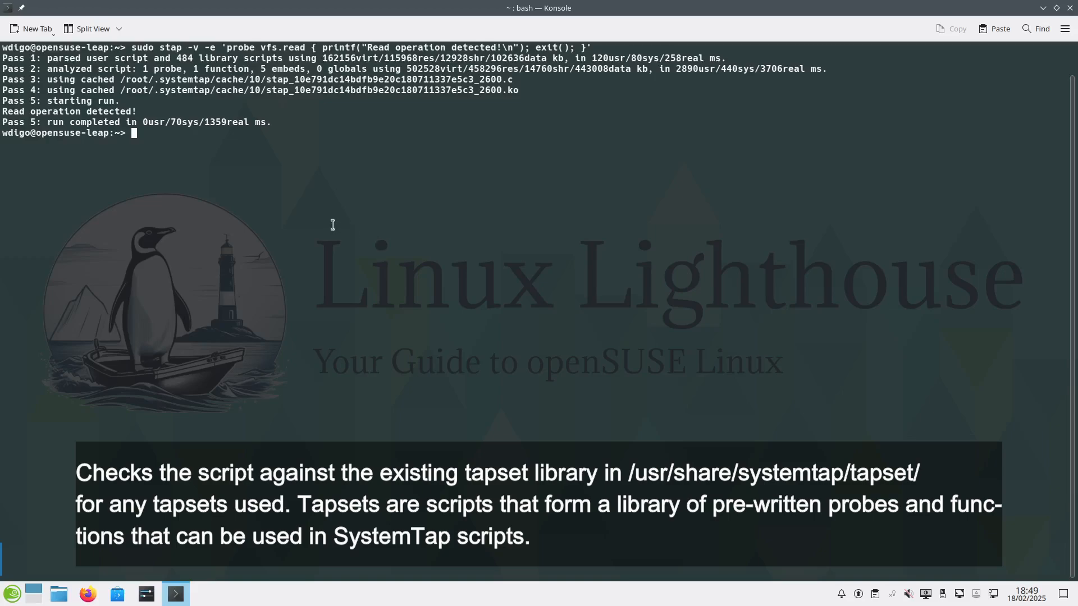
mouse_move(342, 233)
type("sudo stap file_reads.stp")
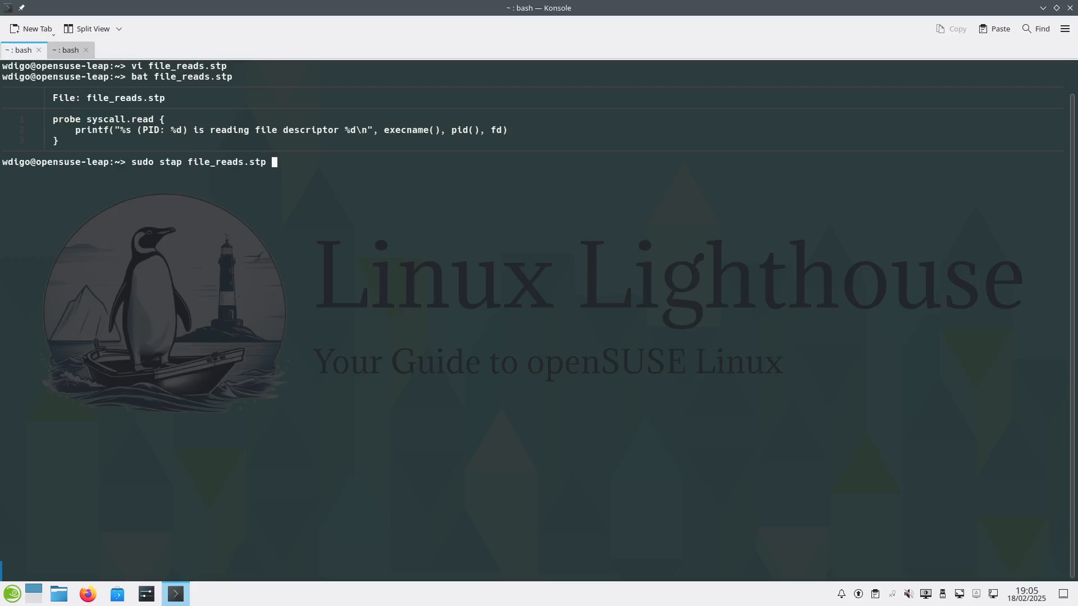
mouse_move(495, 360)
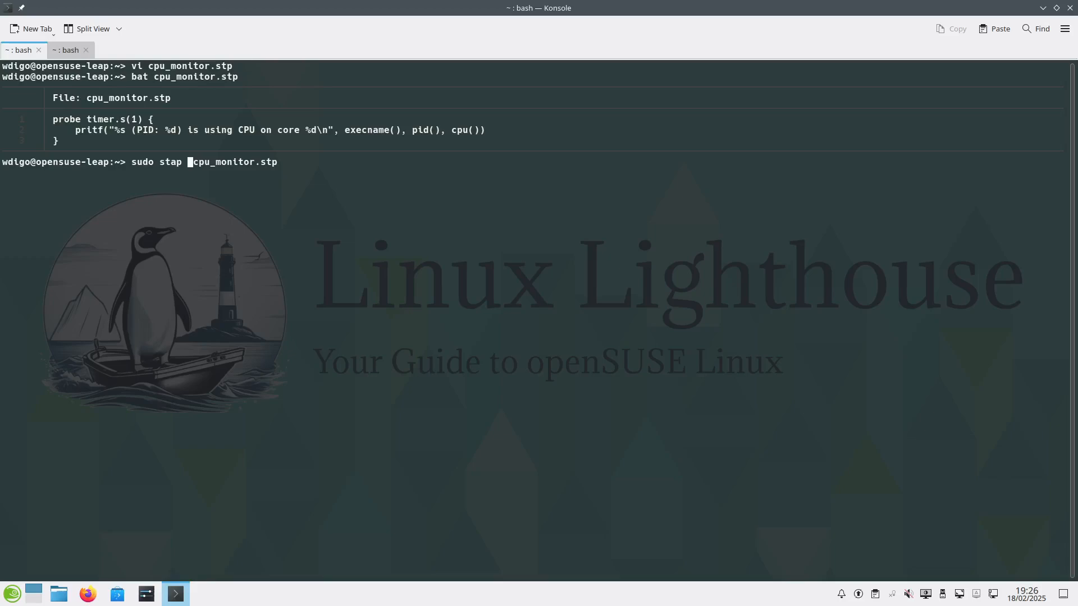
mouse_move(415, 285)
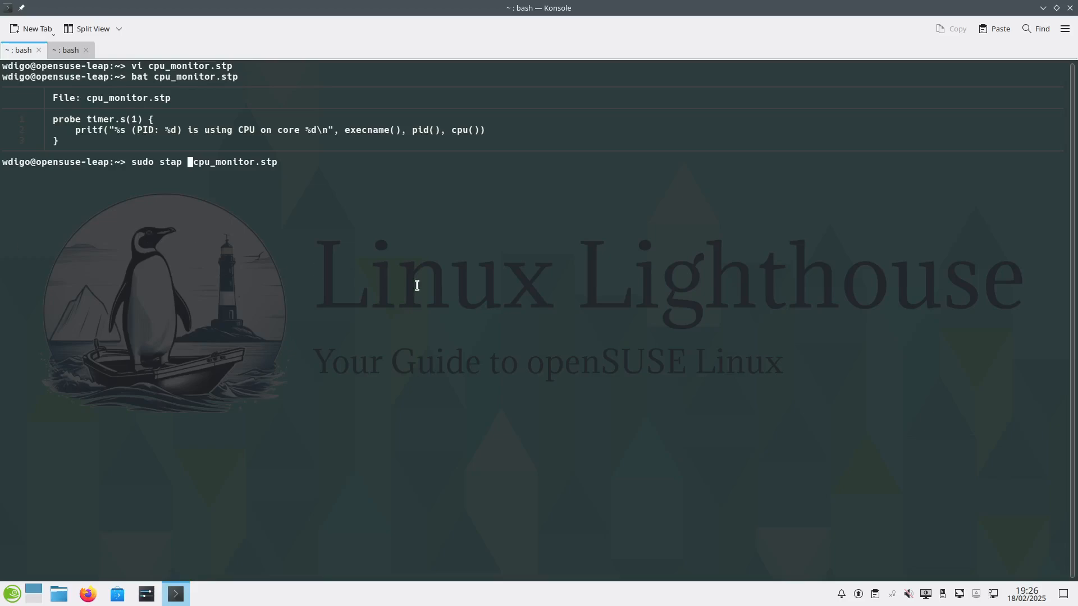
mouse_move(424, 294)
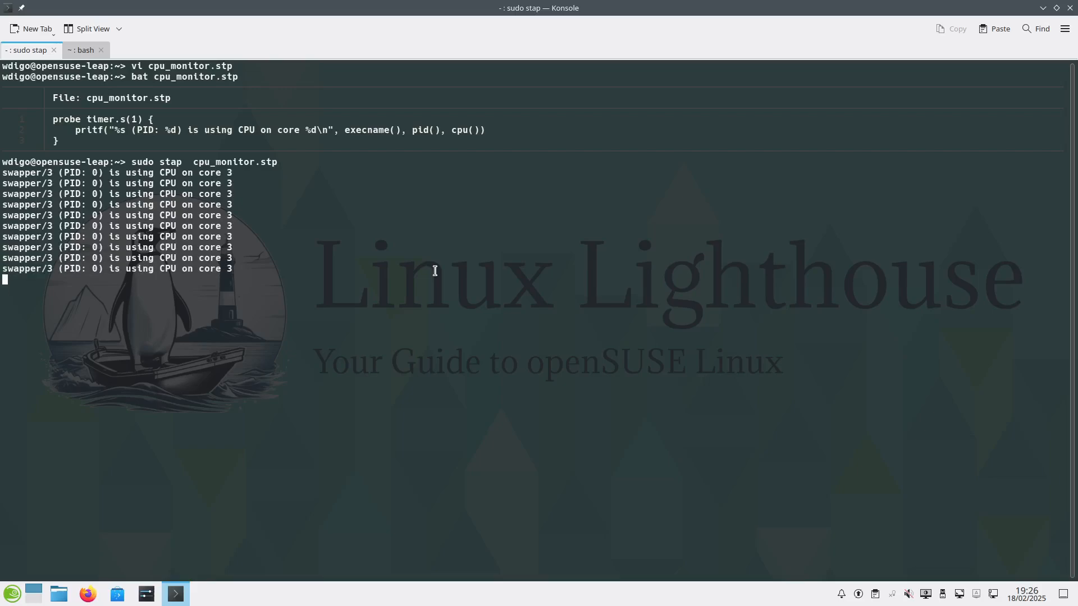
Stop the running cpu_monitor.stp trace with Ctrl+C.
key("ctrl+c")
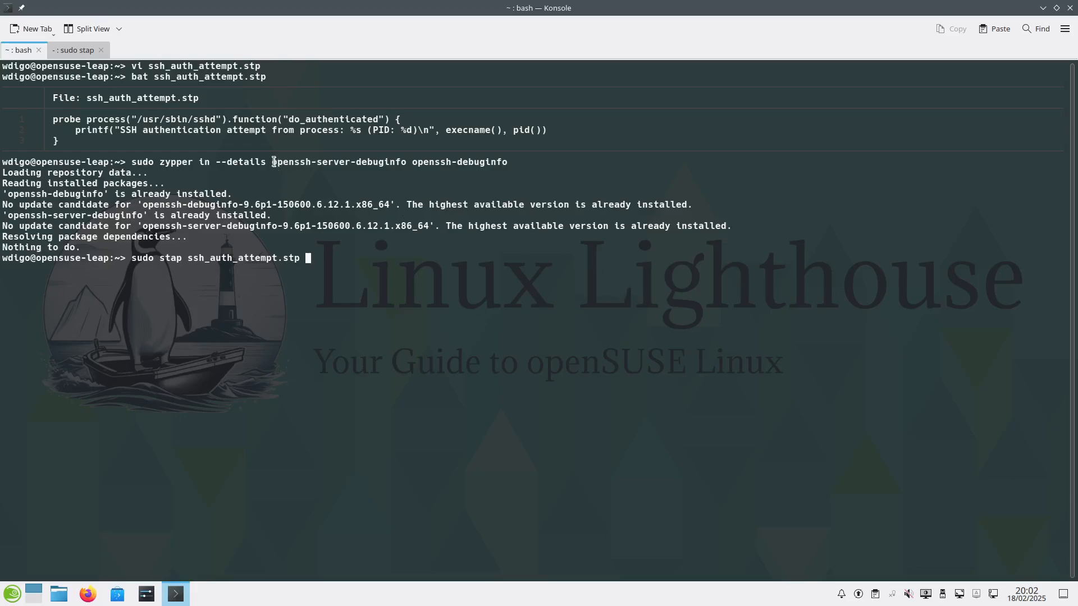
Select a word in the Konsole output while reviewing ssh_auth_attempt.stp.
double_click(338, 161)
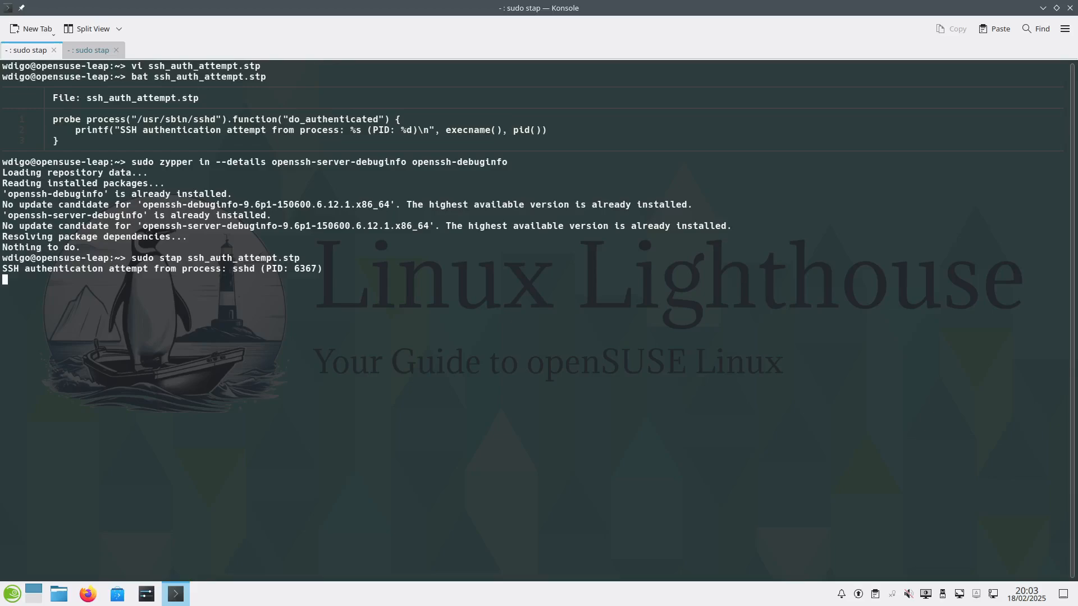
mouse_move(231, 303)
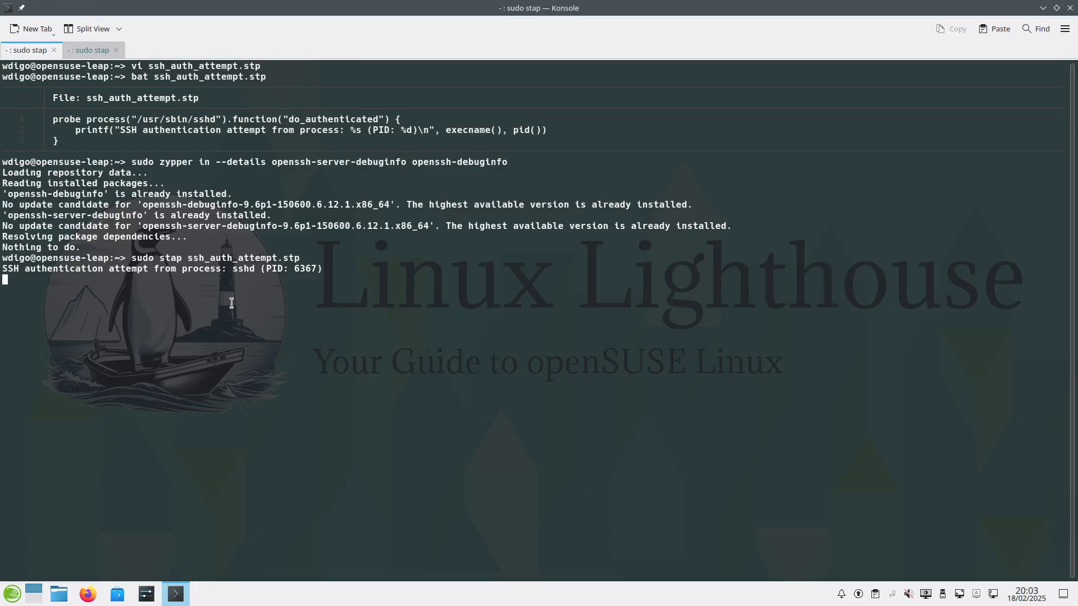
mouse_move(226, 297)
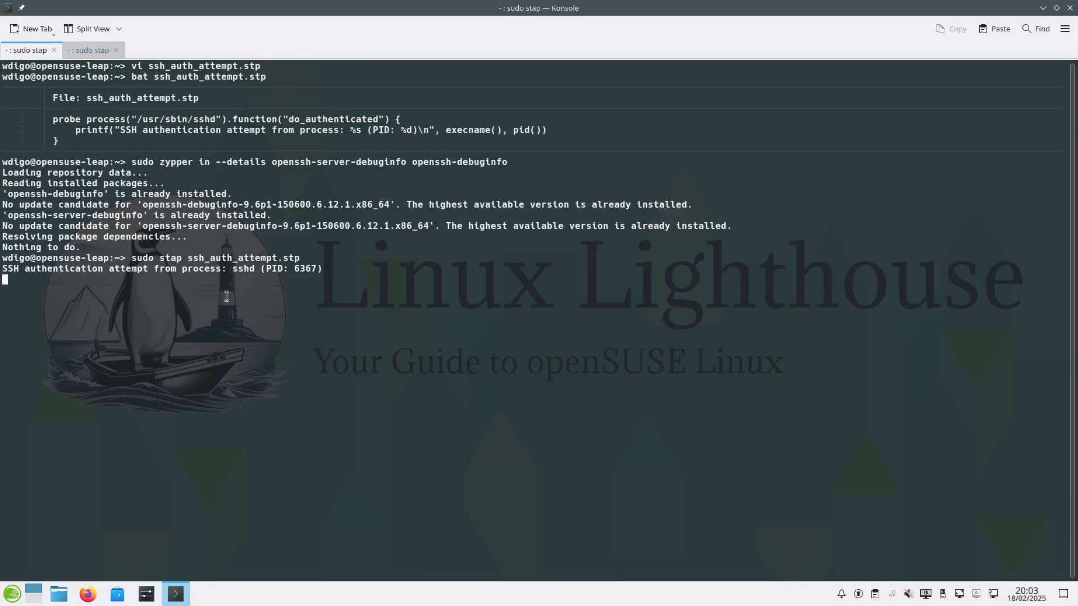
Interrupt the ssh_auth_attempt.stp trace after it reports the sshd authentication attempt.
key("ctrl+c")
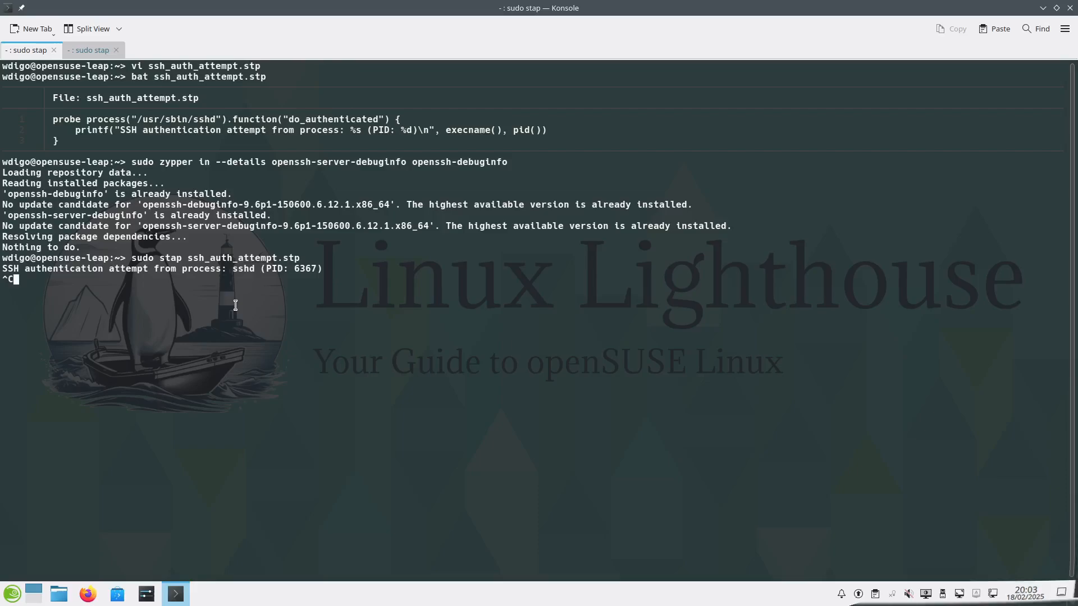